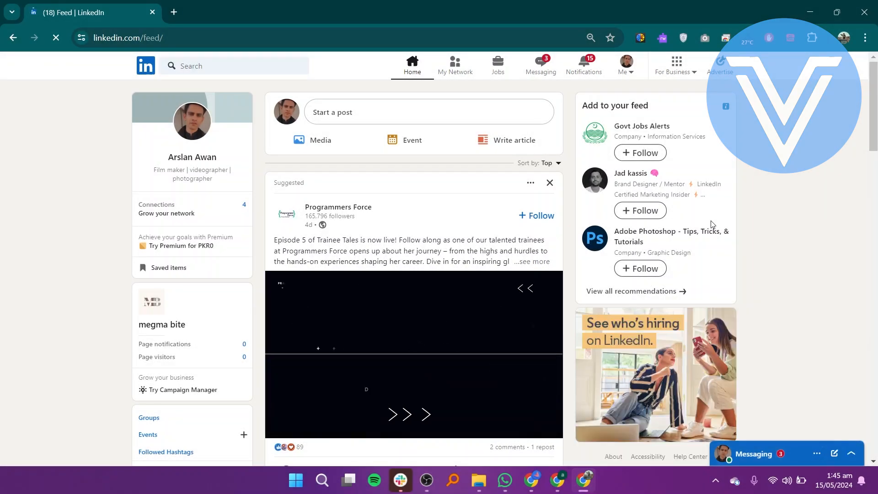
Step: Search people for 'recruiter' and open a technical recruiter's profile from the results
{"action": "type", "text": "re"}
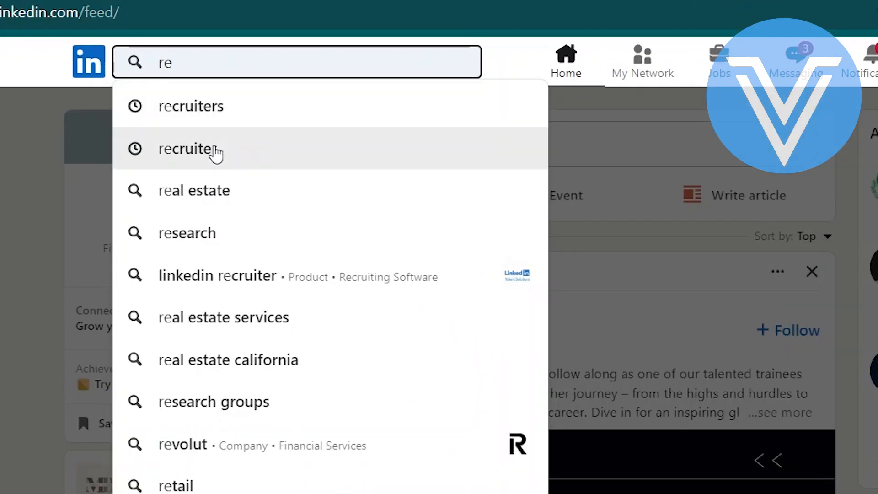
{"action": "left_click", "coordinate": [190, 148]}
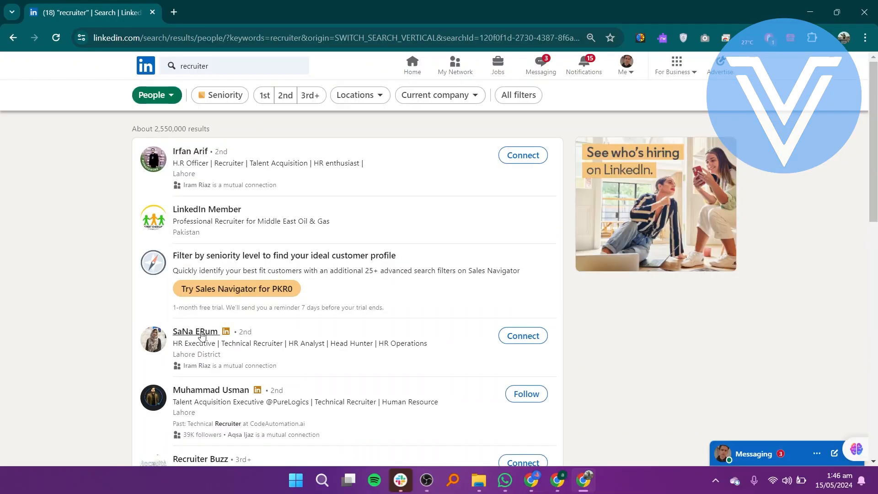
{"action": "left_click", "coordinate": [195, 331]}
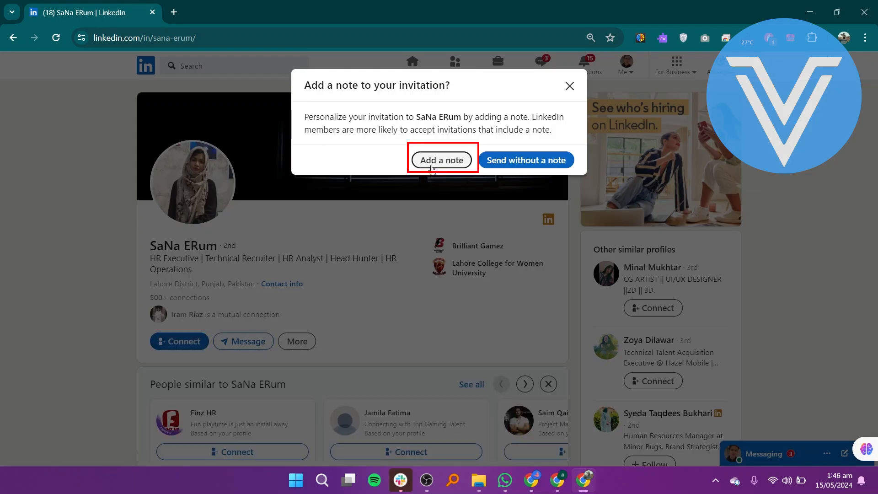
Step: Bring up the Add-a-note box for the invitation, then dismiss it unsent
{"action": "left_click", "coordinate": [442, 160]}
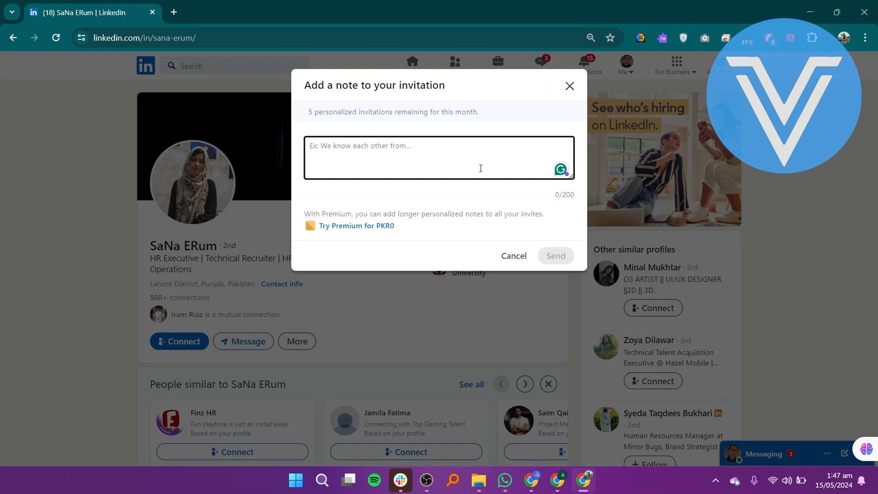
{"action": "mouse_move", "coordinate": [570, 86]}
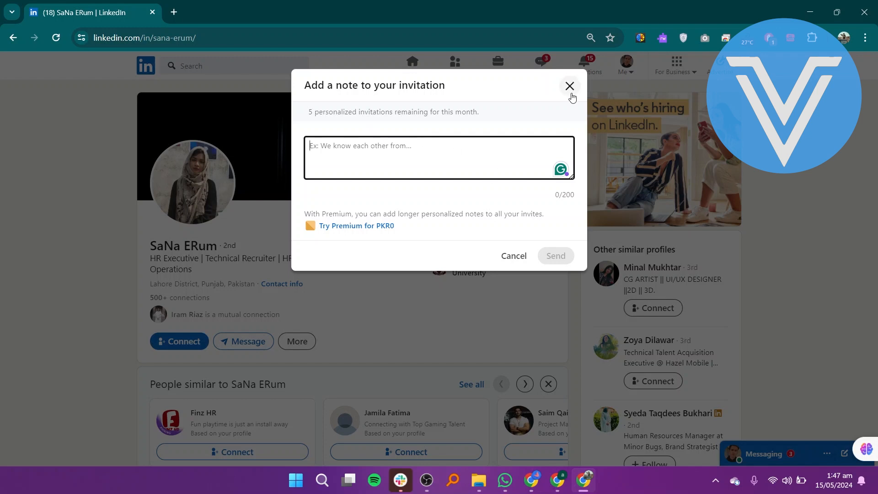
{"action": "left_click", "coordinate": [570, 86]}
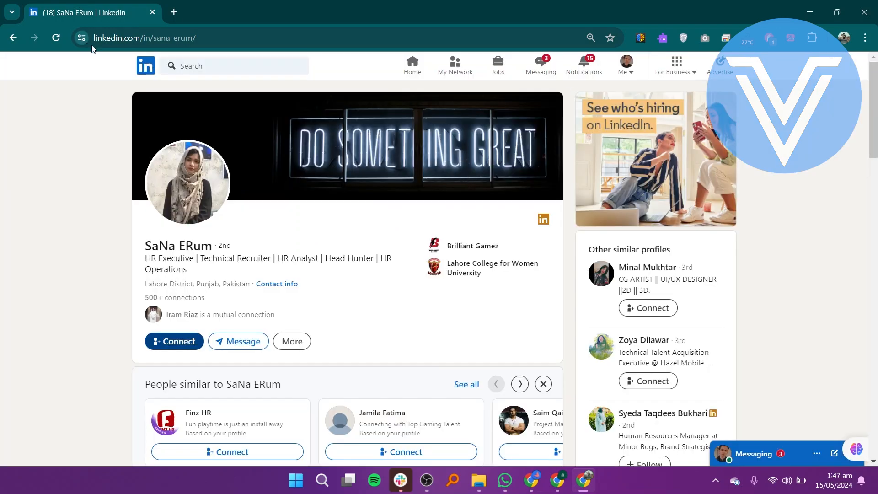